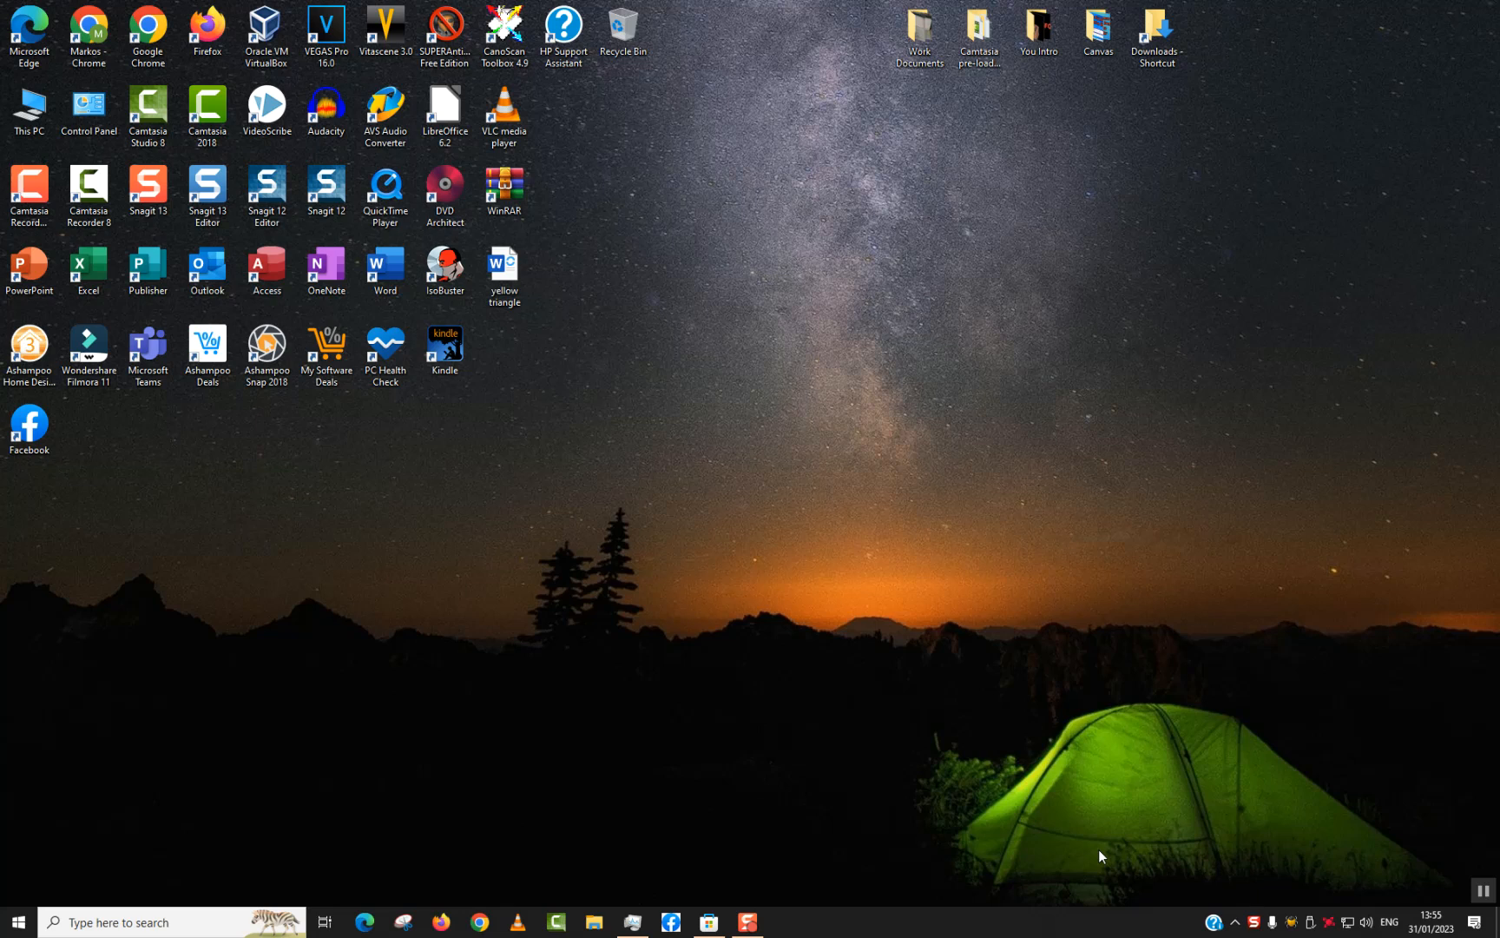
{"action": "mouse_move", "coordinate": [197, 898]}
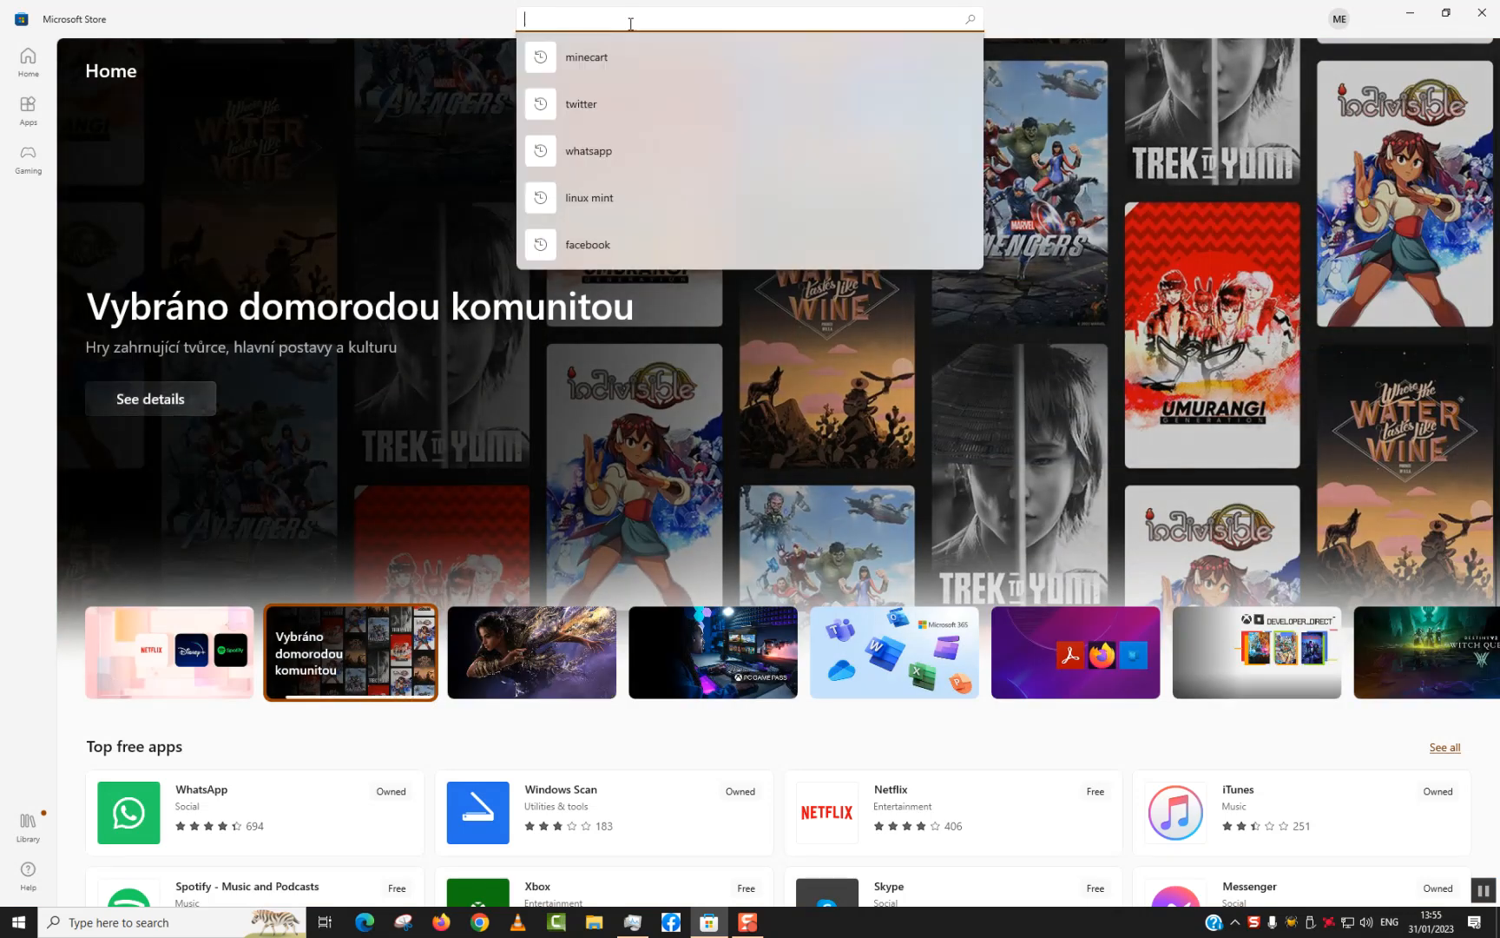
Search the Store for 'pinterest' using the suggestion after typing 'pint'.
{"action": "type", "text": "pint"}
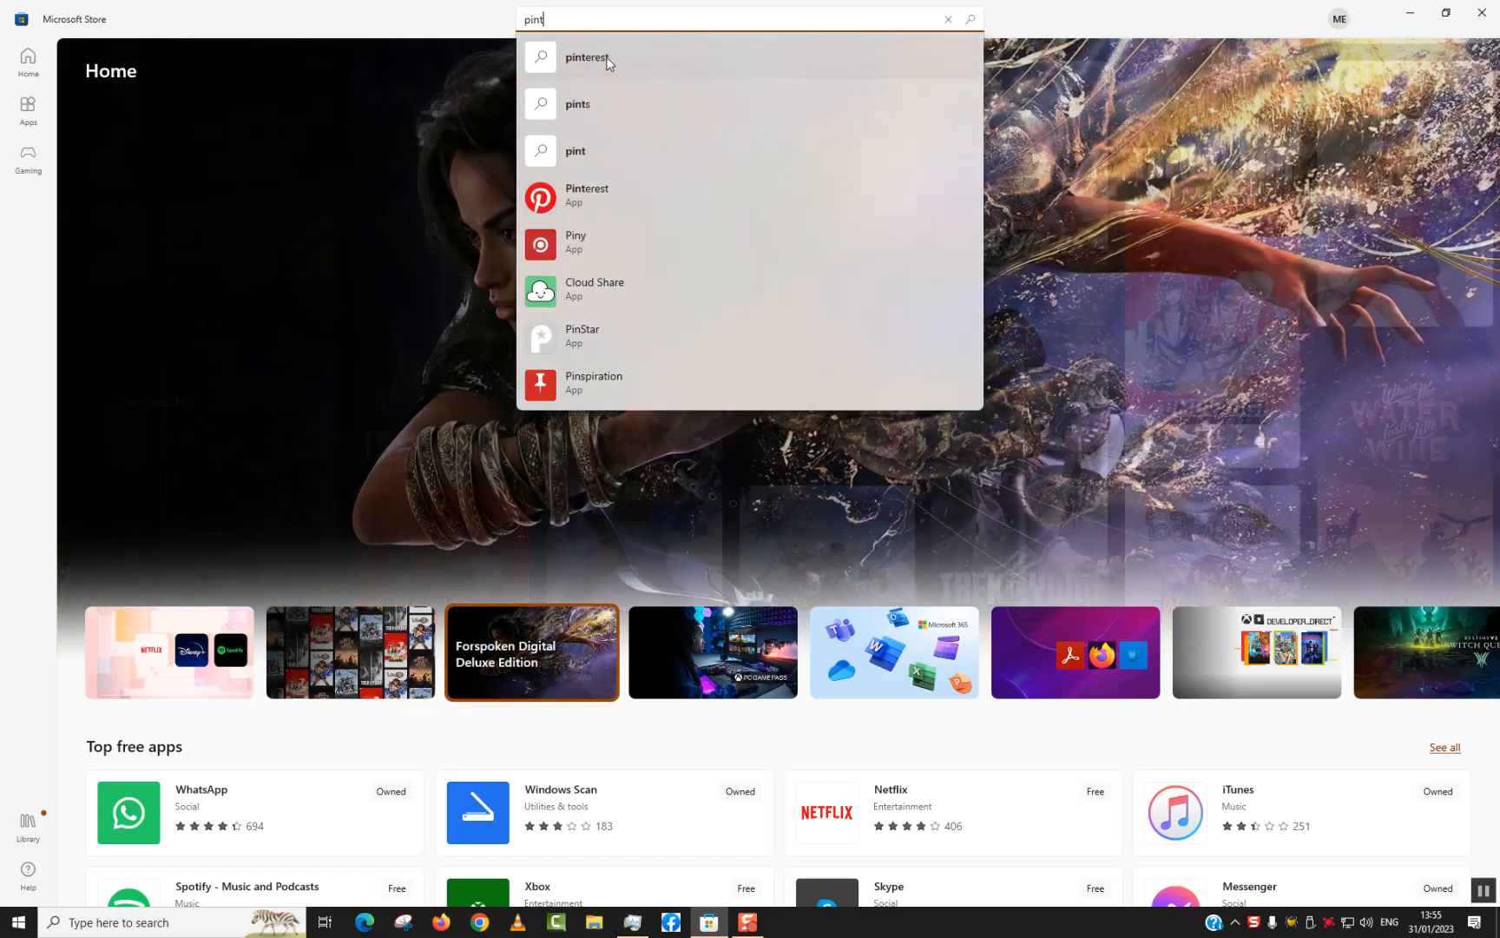
{"action": "left_click", "coordinate": [585, 57]}
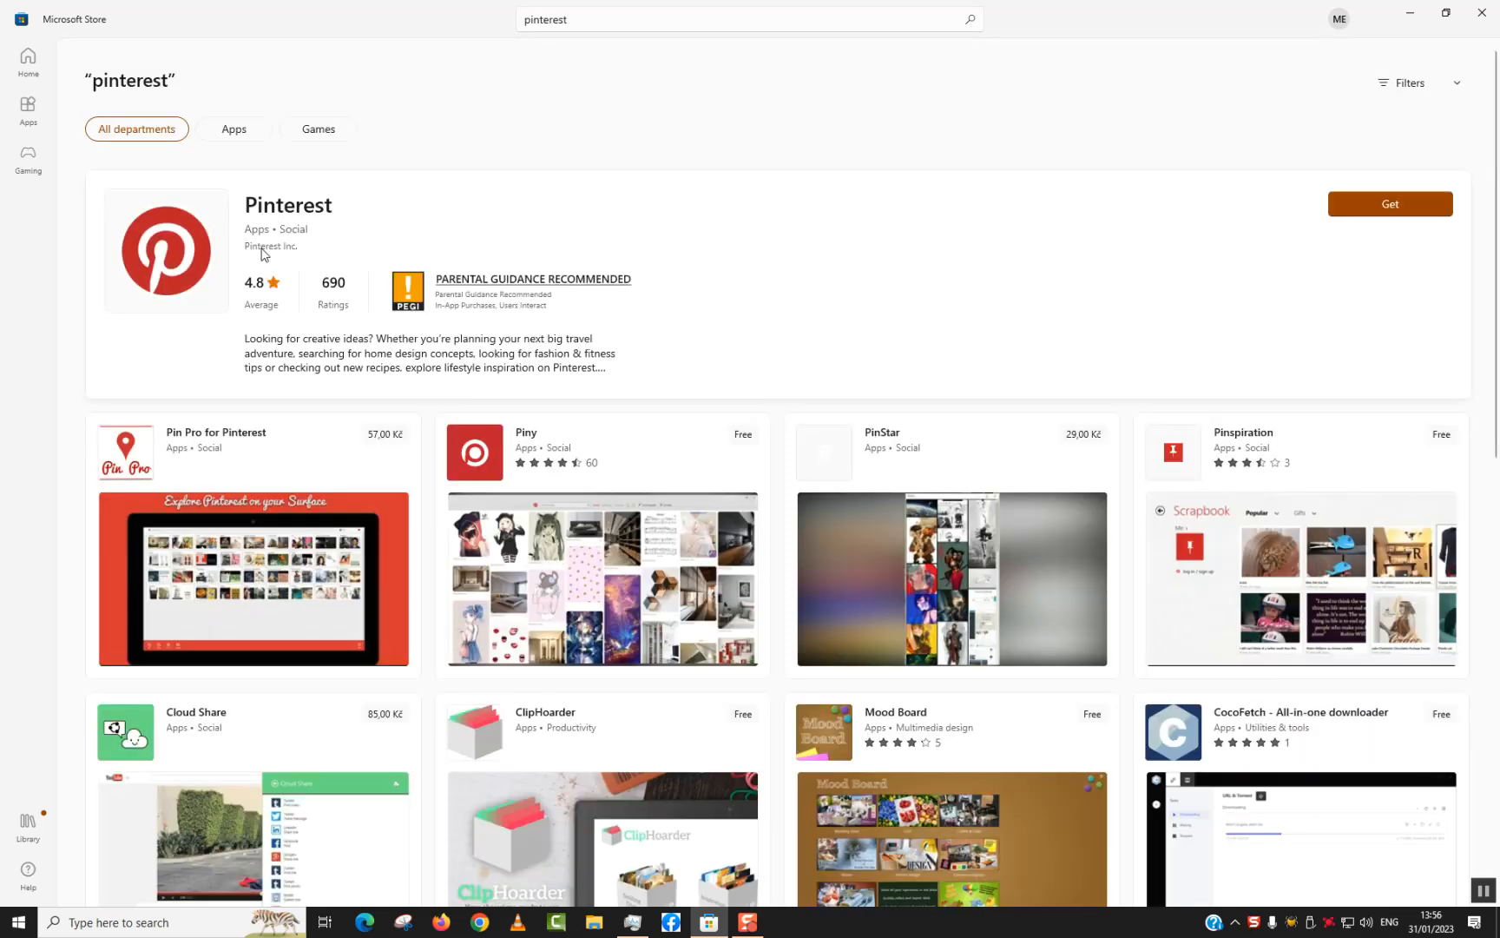
{"action": "mouse_move", "coordinate": [292, 254]}
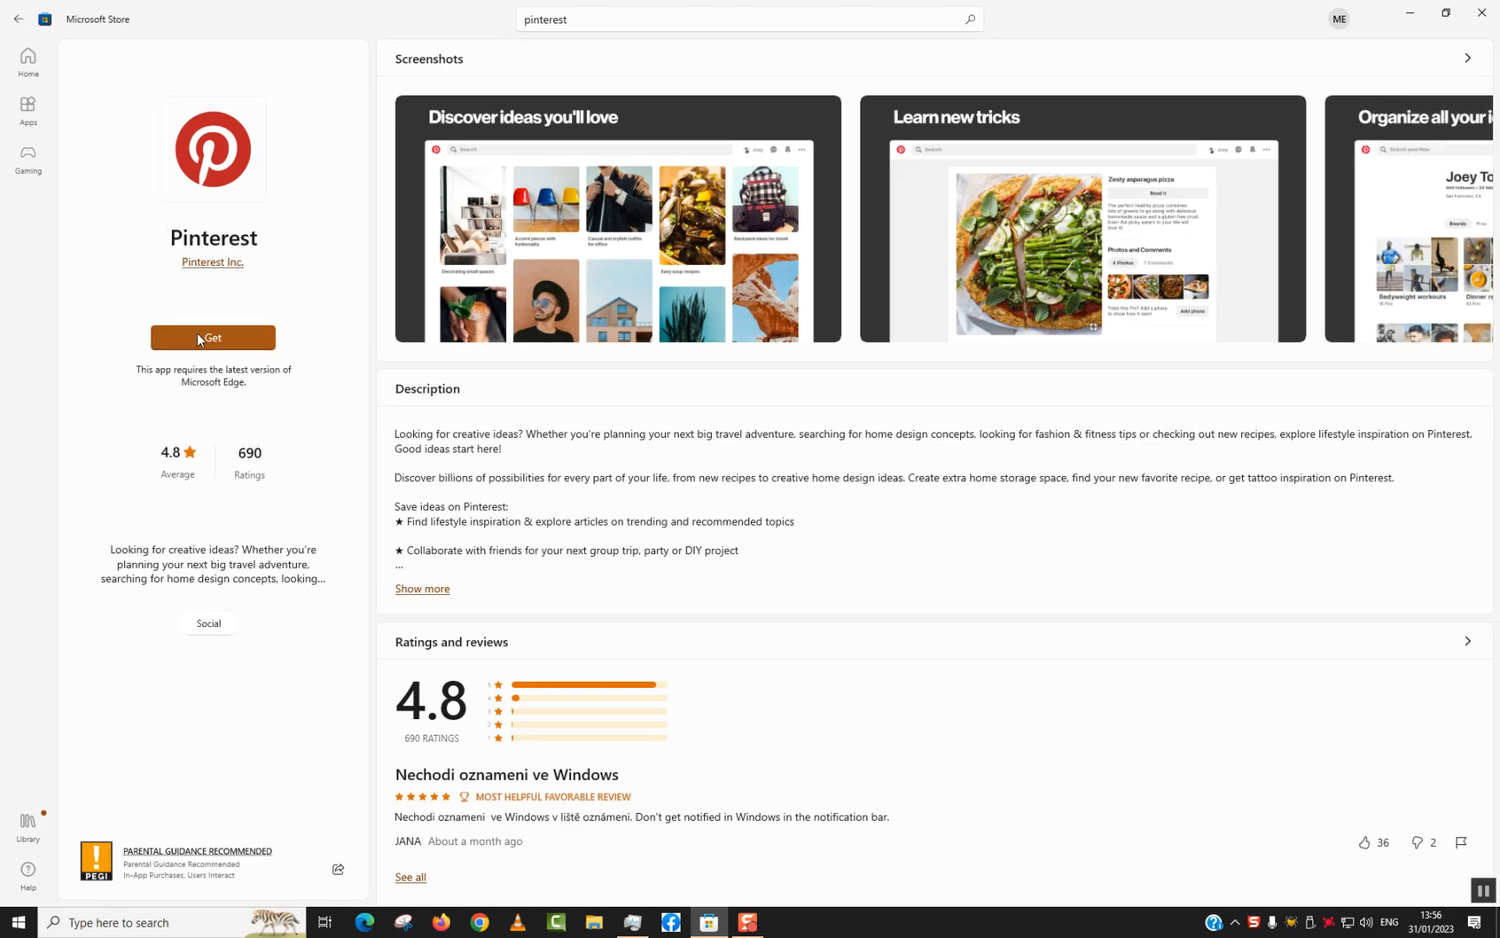
Get the Pinterest app and let it download and install.
{"action": "left_click", "coordinate": [212, 337]}
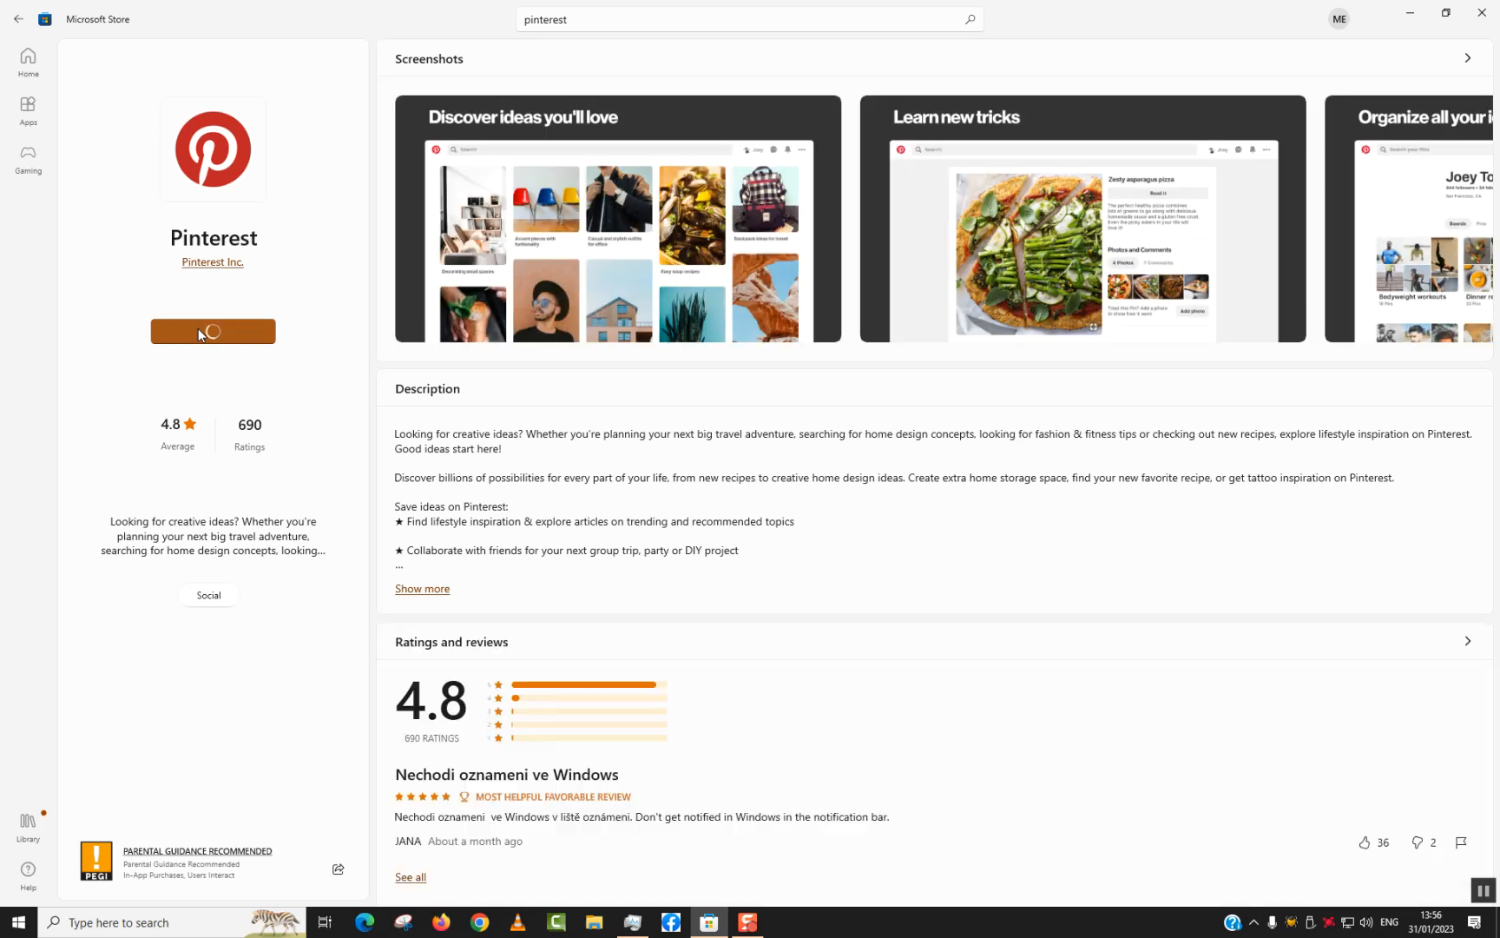
{"action": "left_click", "coordinate": [213, 331]}
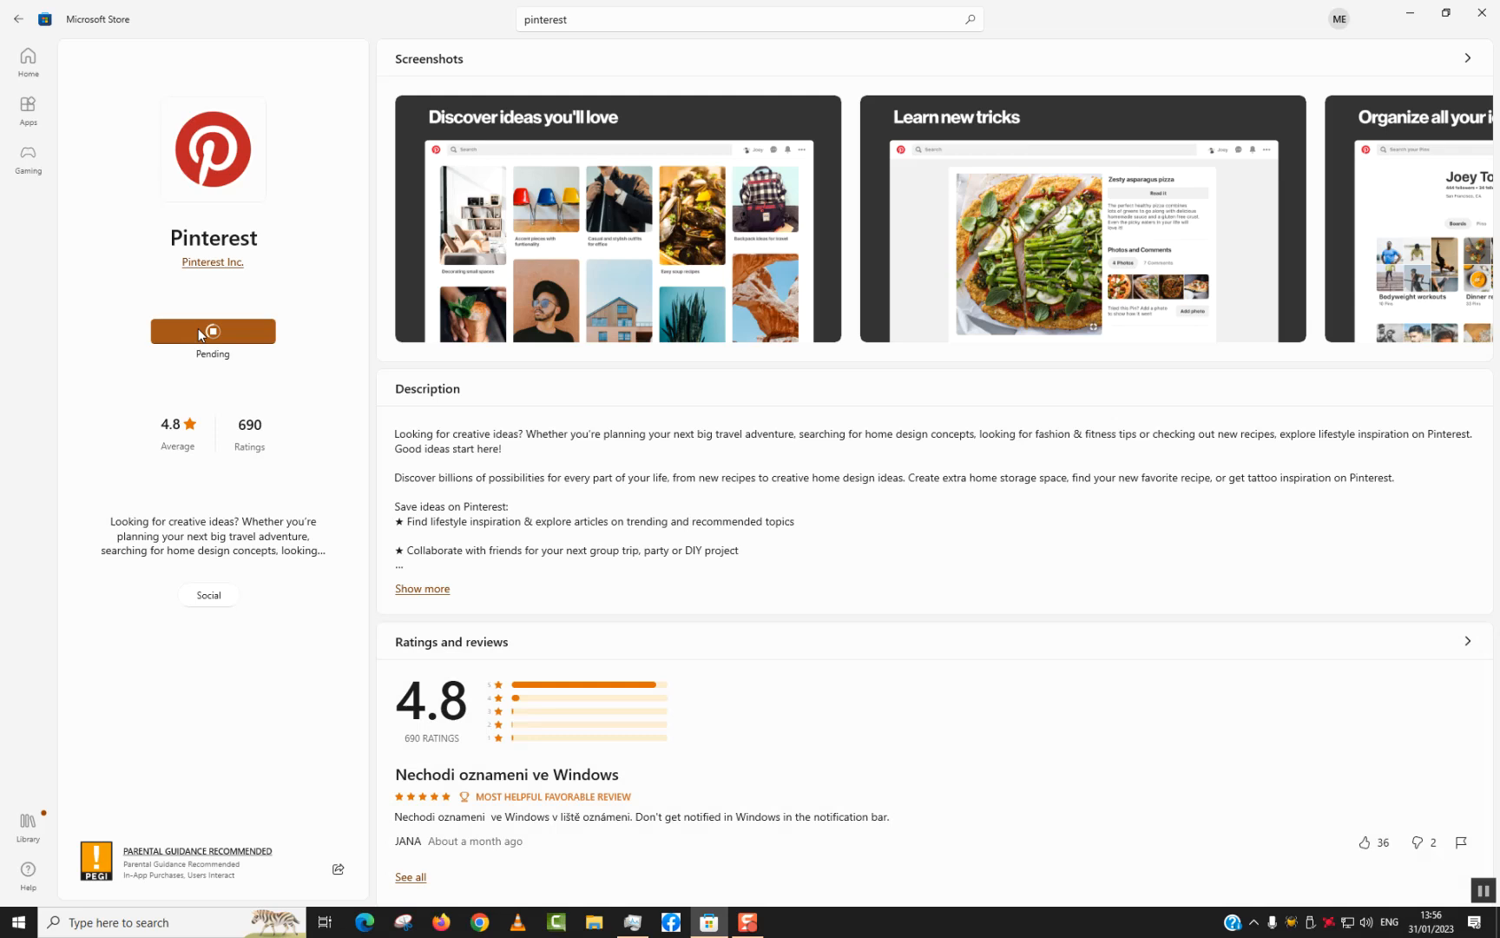
{"action": "left_click", "coordinate": [213, 330]}
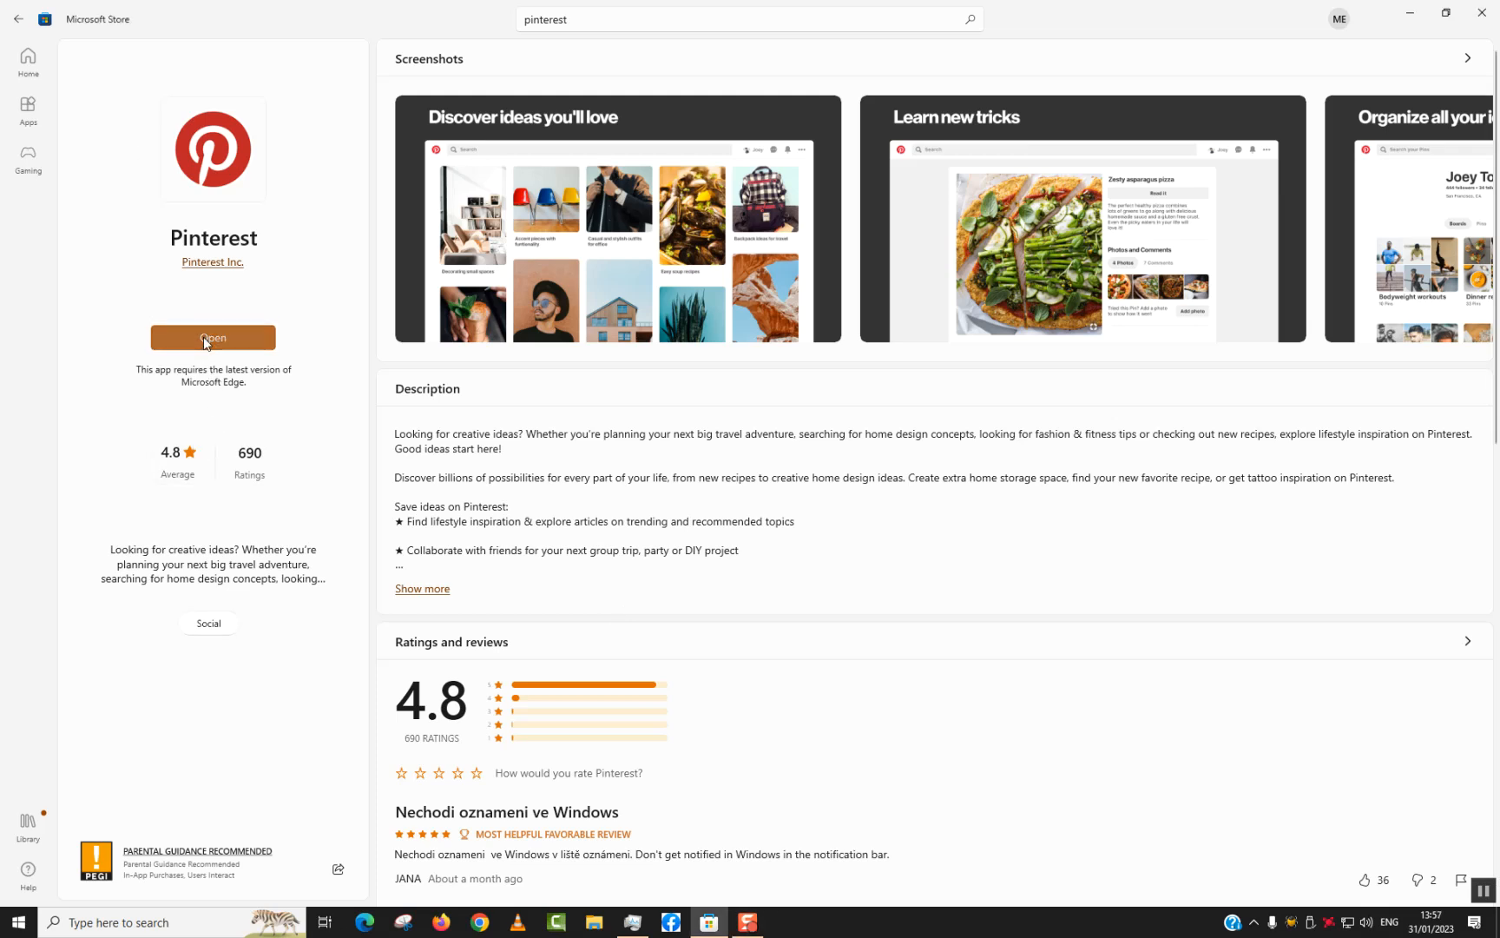
Launch Pinterest and allow pinning it to the taskbar and Start.
{"action": "left_click", "coordinate": [212, 337]}
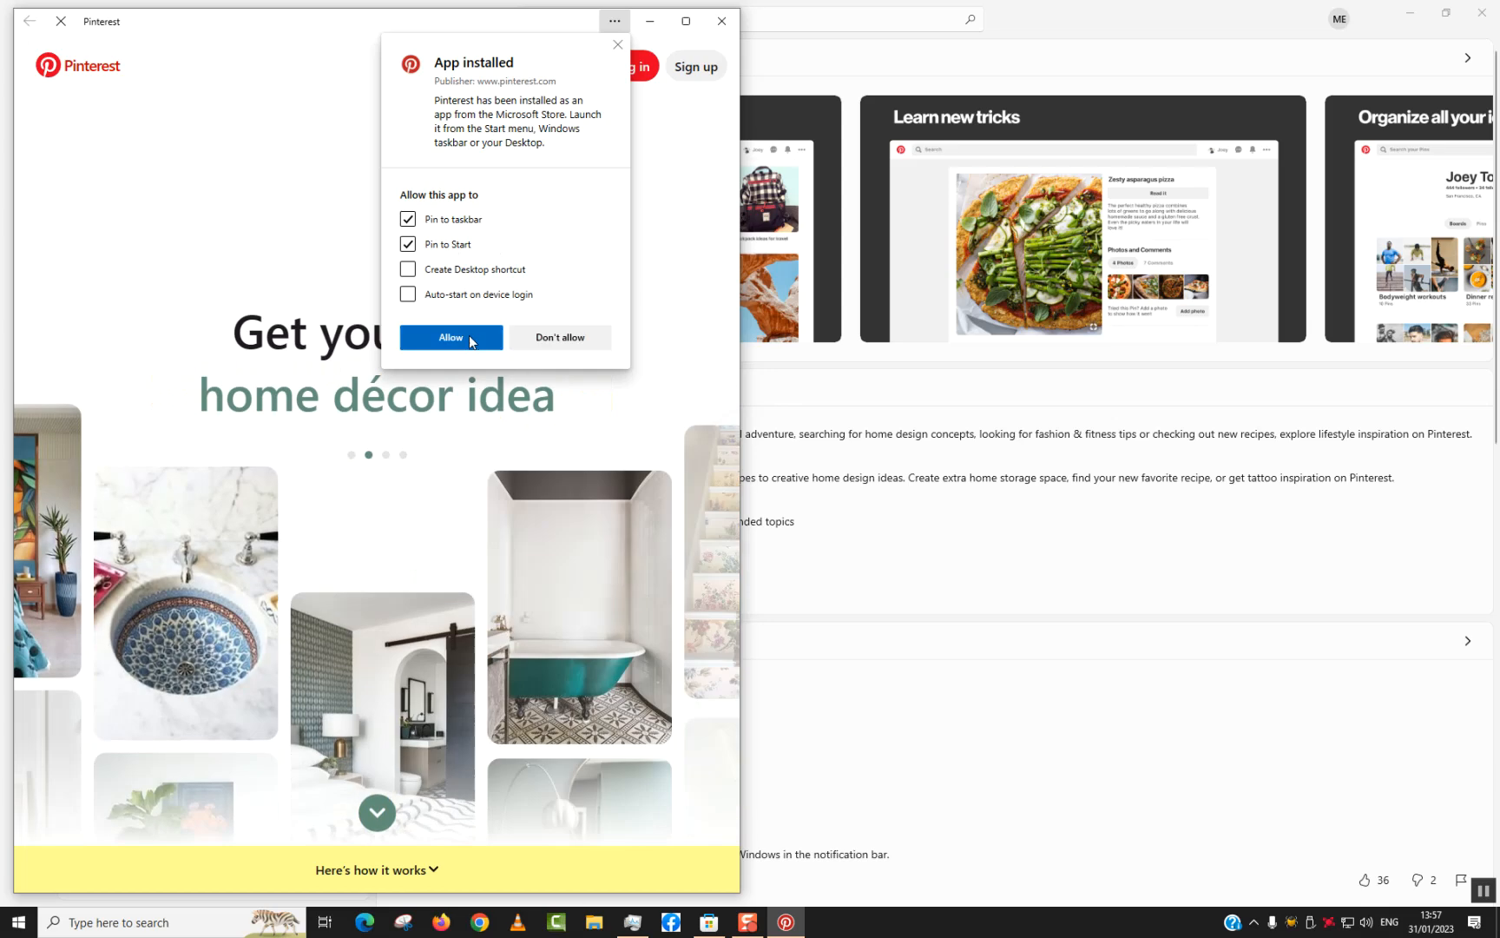
{"action": "left_click", "coordinate": [449, 336]}
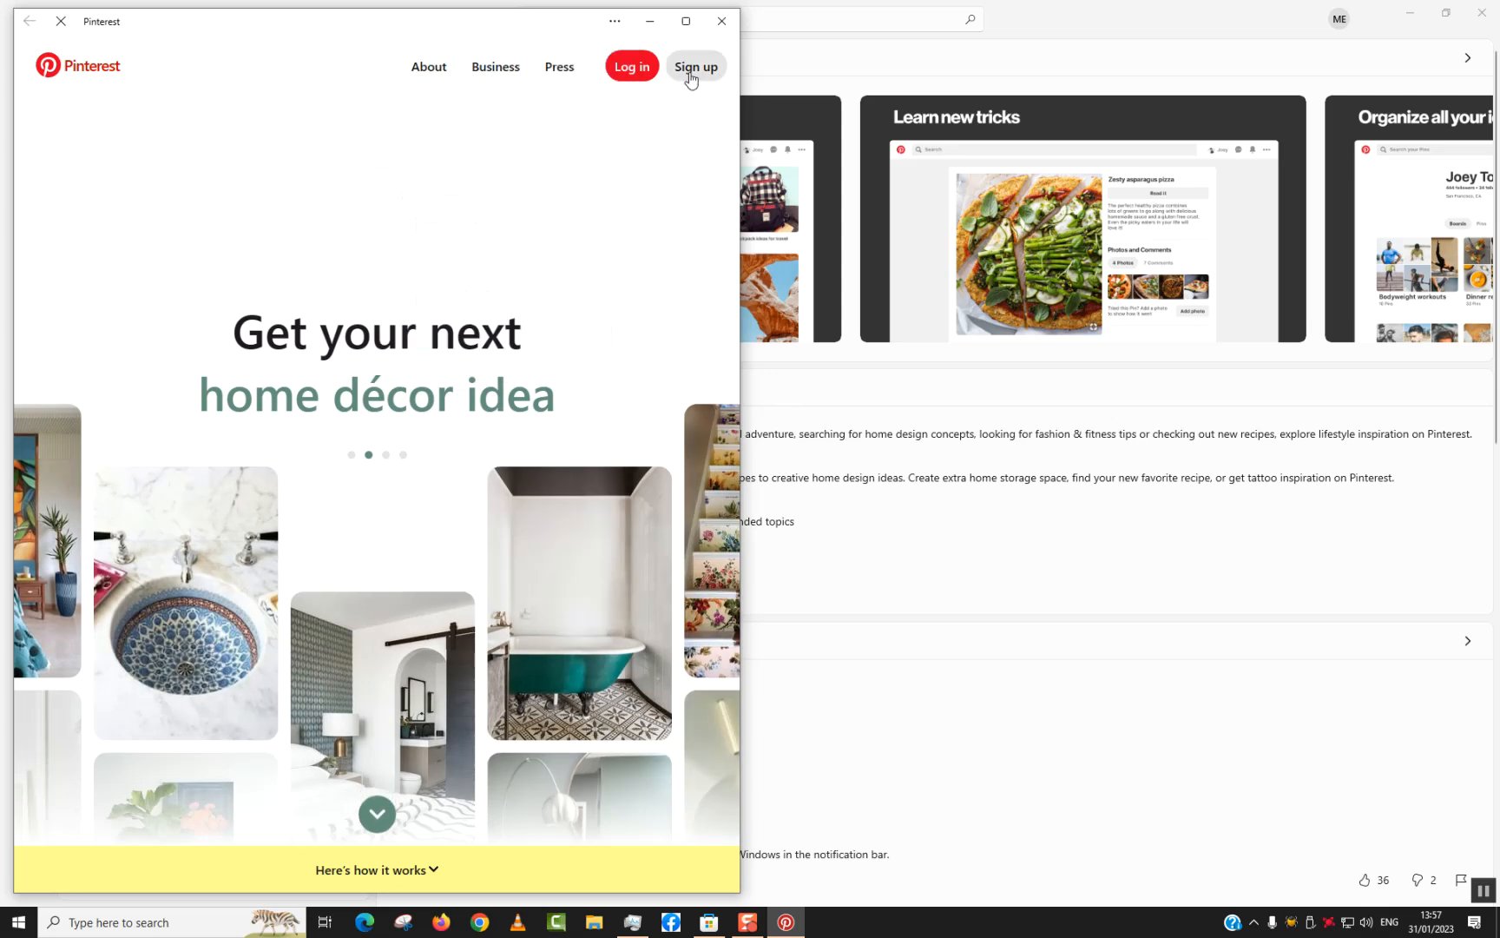